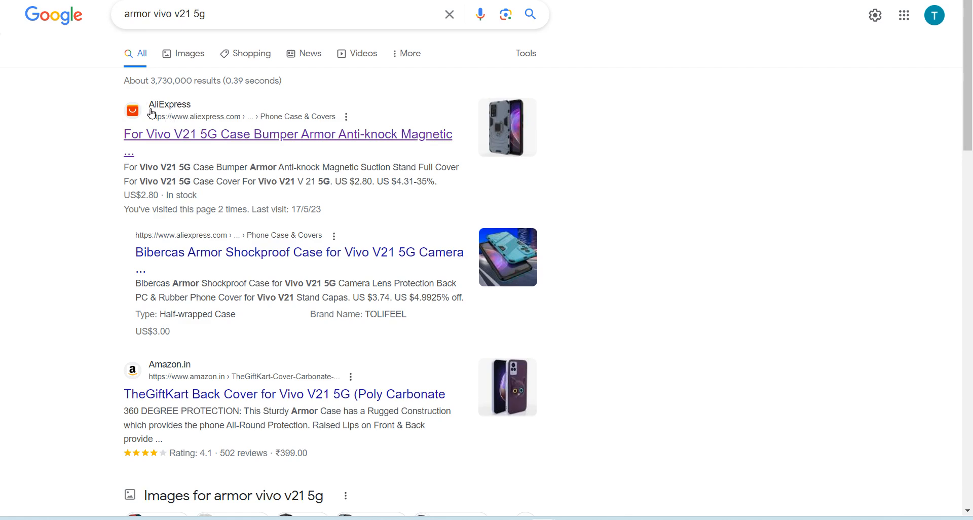
Scroll through the Google results, marking the TheGiftKart back cover result text
{"action": "scroll", "scroll_direction": "down", "scroll_amount": 3}
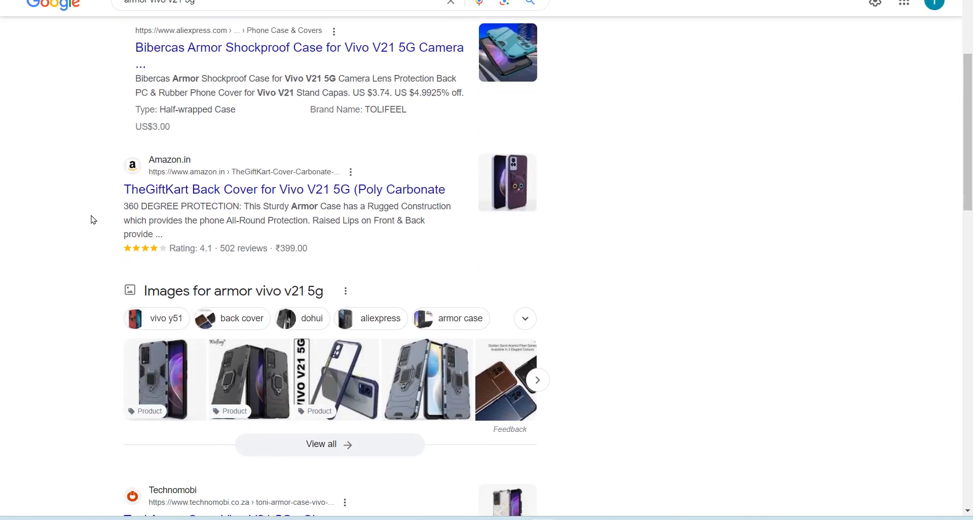
{"action": "scroll", "scroll_direction": "down", "scroll_amount": 3}
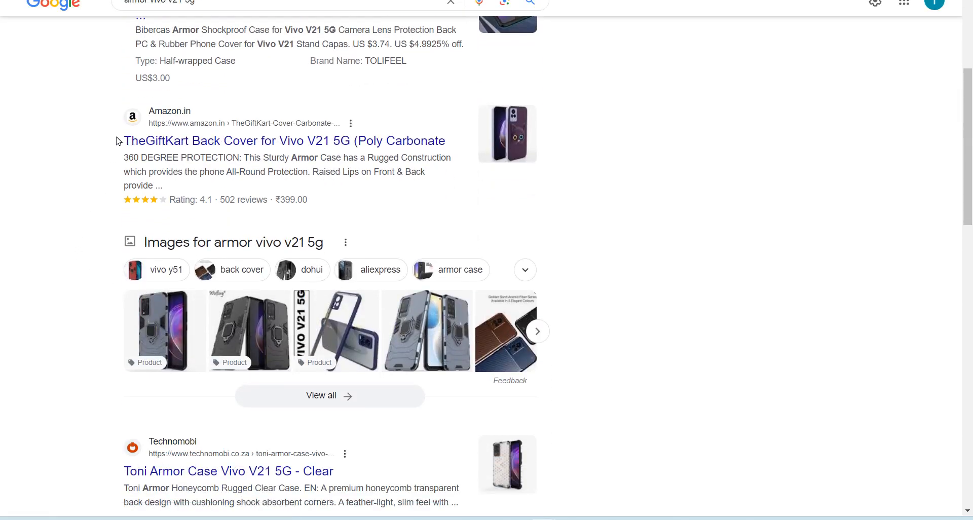
{"action": "left_click_drag", "start_coordinate": [123, 112], "coordinate": [174, 157]}
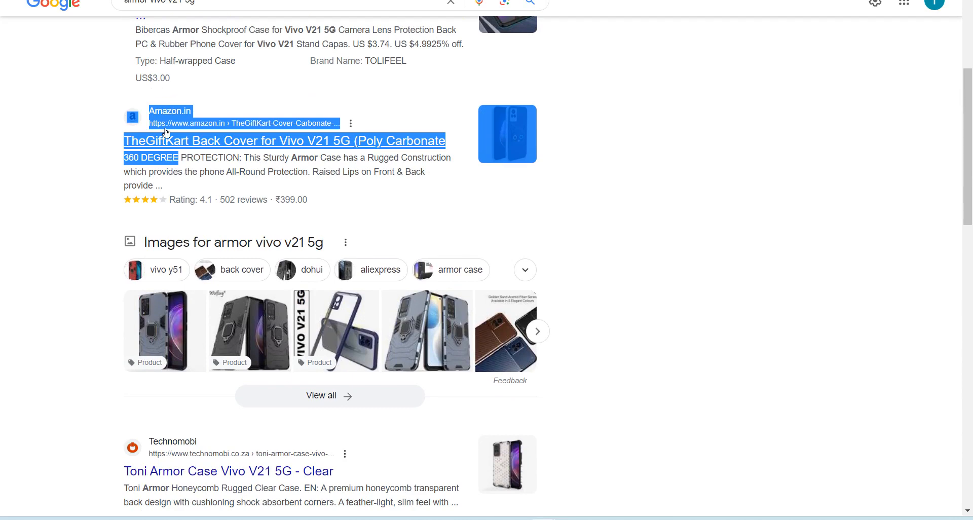
{"action": "scroll", "scroll_direction": "down", "scroll_amount": 3}
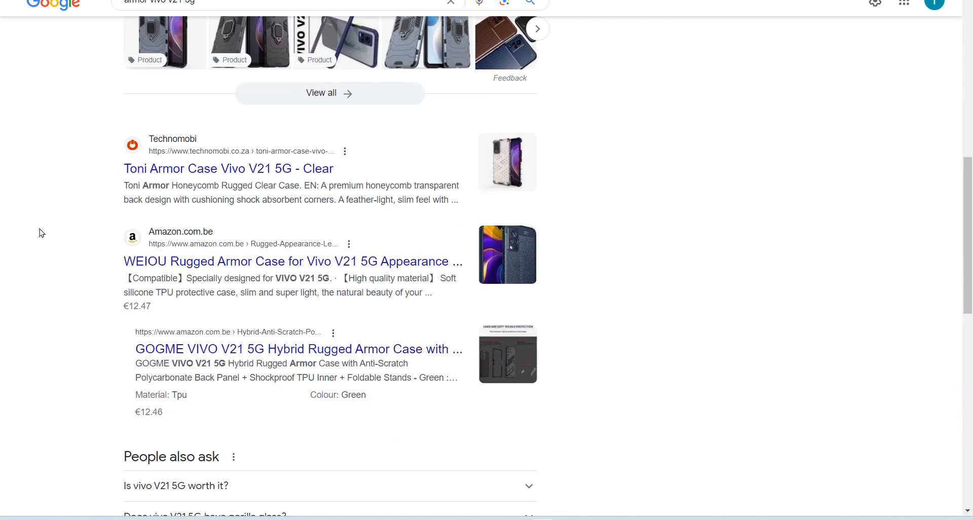
{"action": "scroll", "scroll_direction": "down", "scroll_amount": 3}
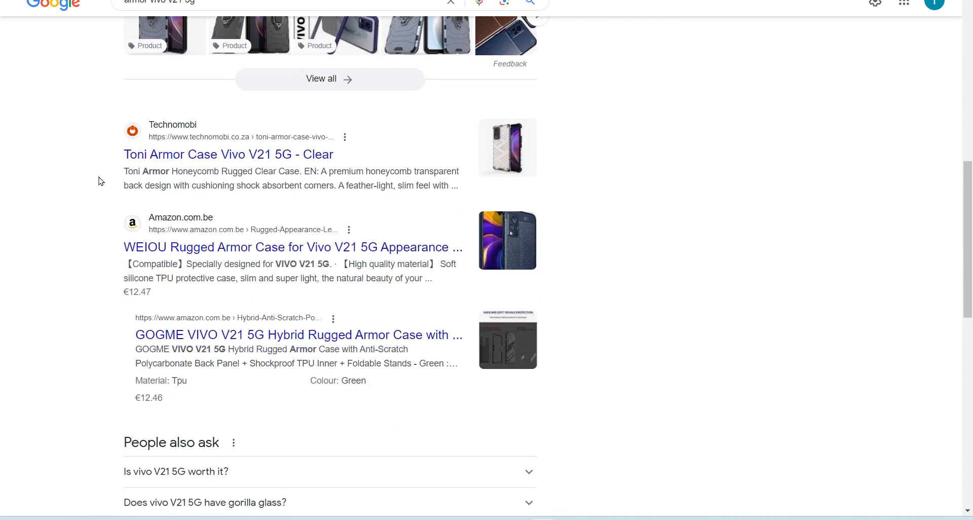
{"action": "scroll", "scroll_direction": "down", "scroll_amount": 3}
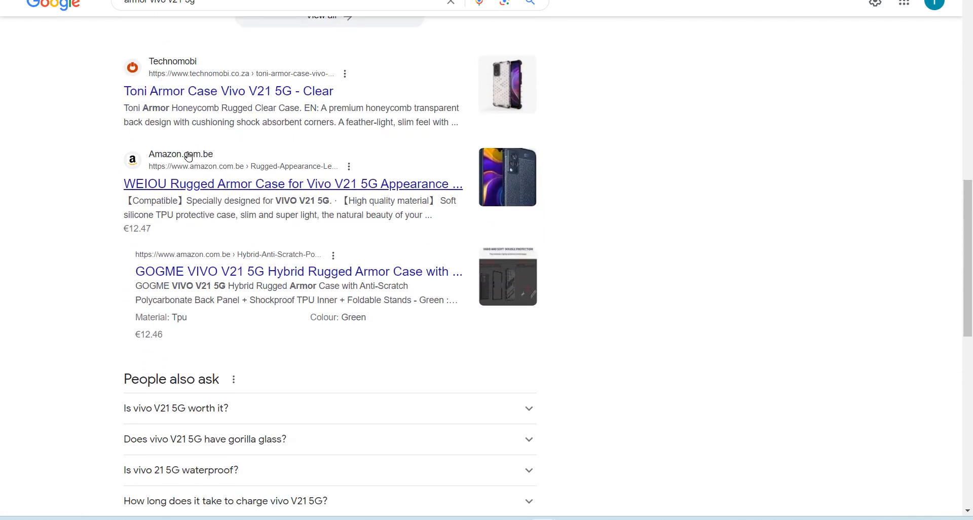
{"action": "scroll", "scroll_direction": "down", "scroll_amount": 3}
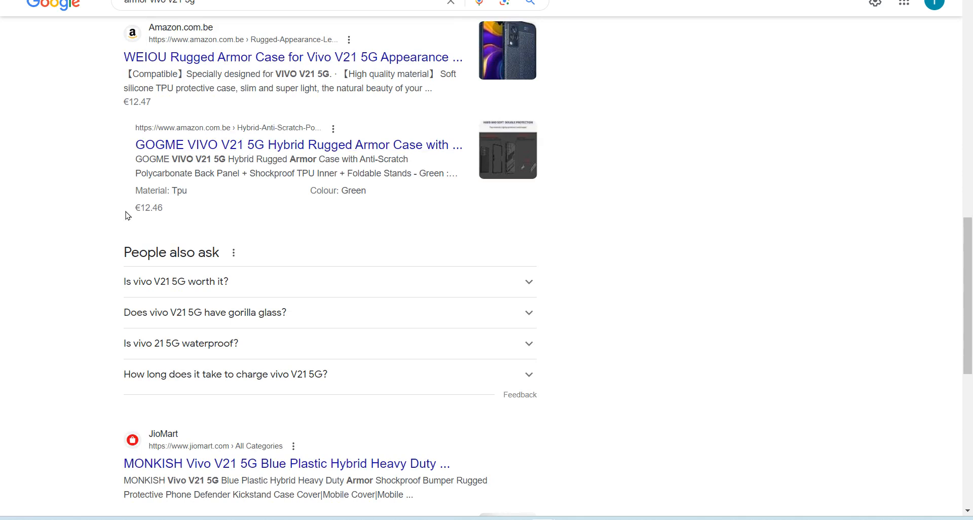
{"action": "scroll", "scroll_direction": "down", "scroll_amount": 3}
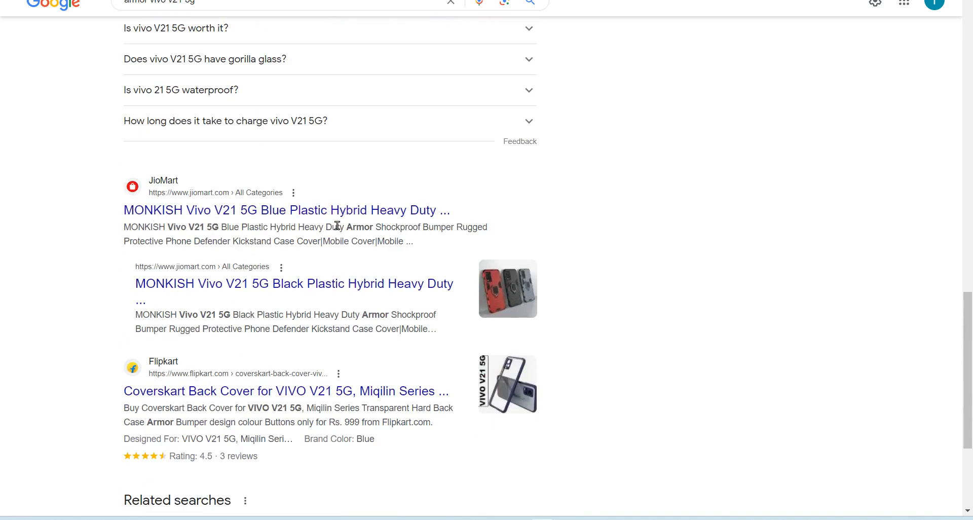
{"action": "scroll", "scroll_direction": "down", "scroll_amount": 3}
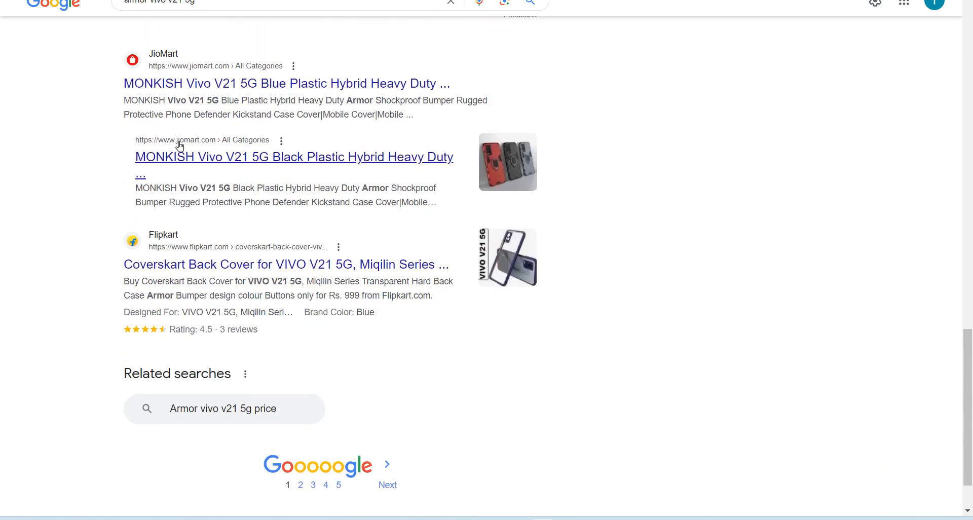
{"action": "scroll", "scroll_direction": "down", "scroll_amount": 3}
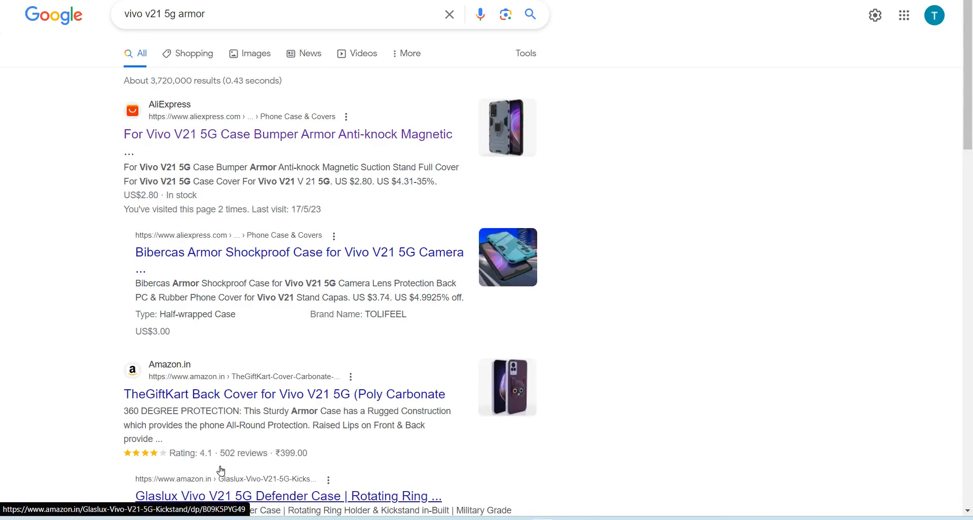
Refine the query to 'vivo v21 5g phone armor' and open the Lazada.sg Vivo V21 5g Phone Cover listing
{"action": "left_click", "coordinate": [273, 14]}
{"action": "type", "text": "phone "}
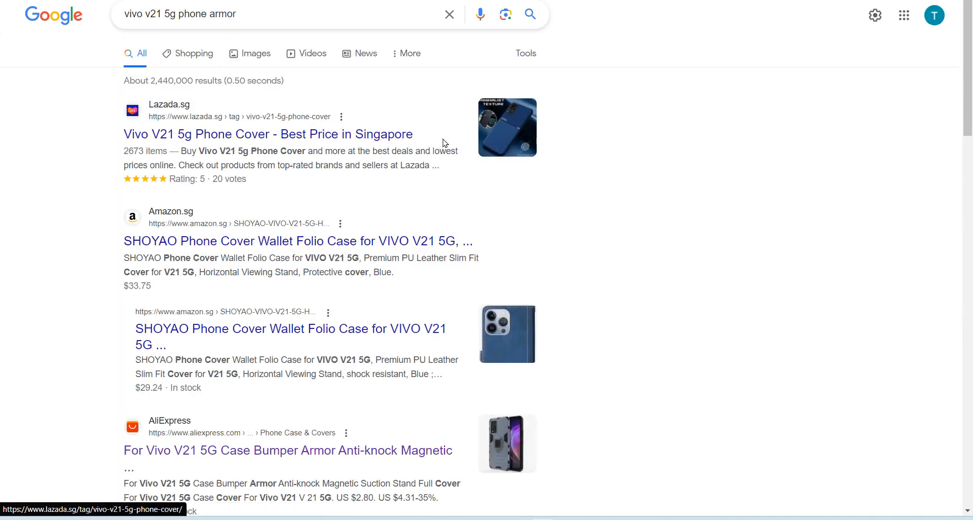
{"action": "left_click", "coordinate": [267, 133]}
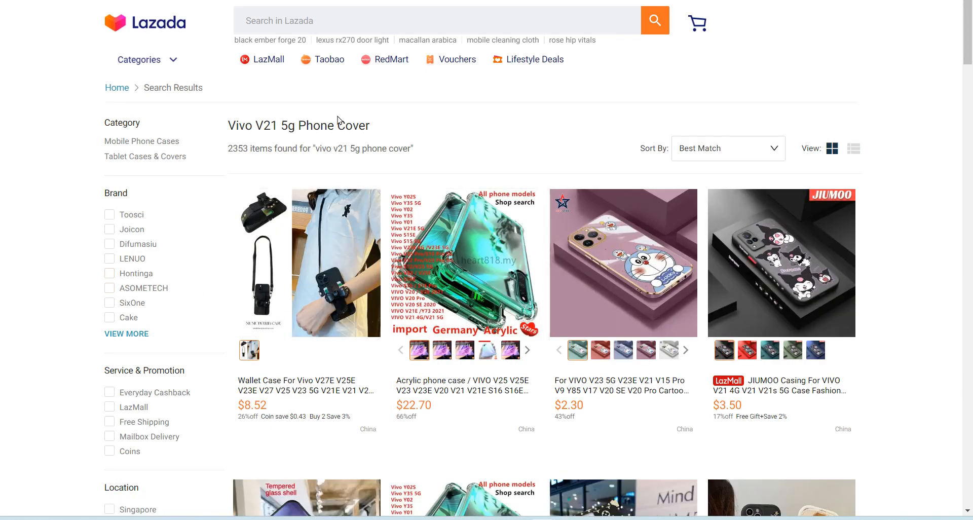
{"action": "mouse_move", "coordinate": [79, 251]}
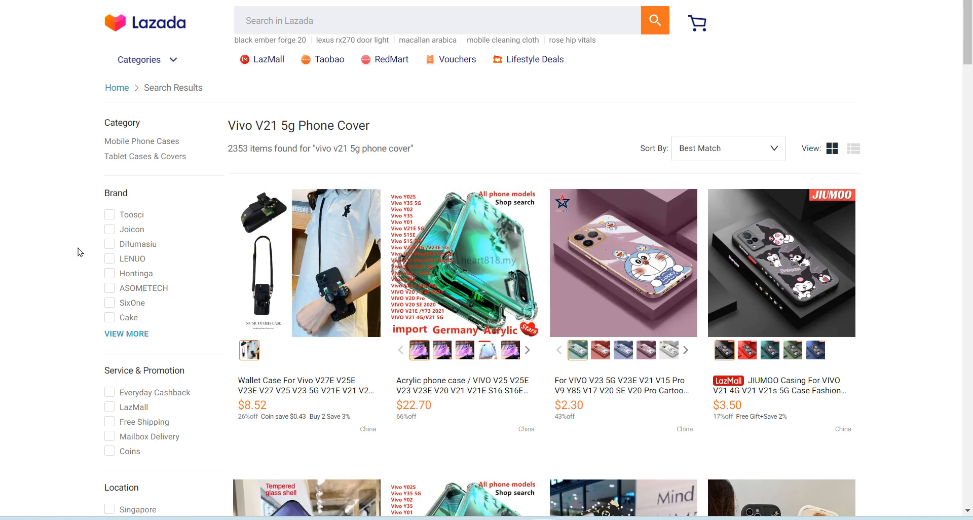
Select the Vivo V21 5g Phone Cover heading and scroll down through Lazada's 2353-item product grid
{"action": "triple_click", "coordinate": [298, 126]}
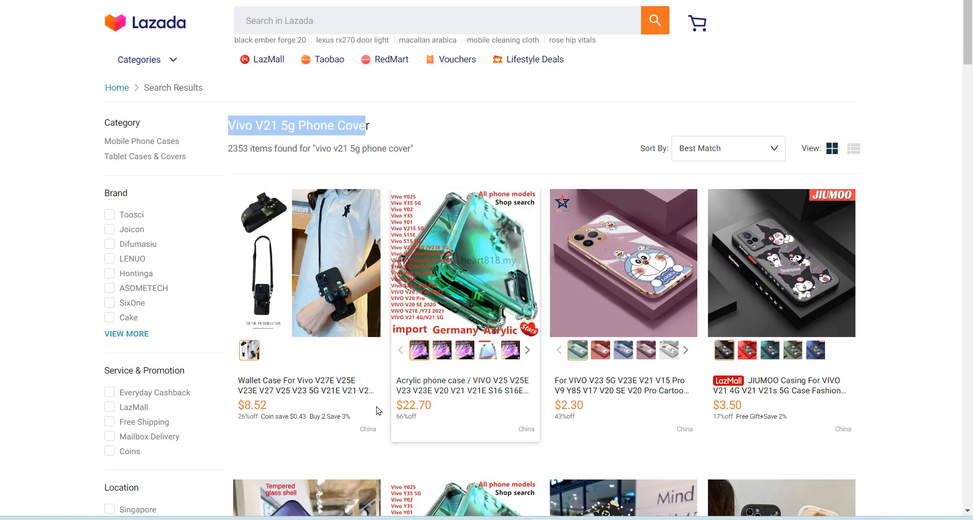
{"action": "mouse_move", "coordinate": [488, 241]}
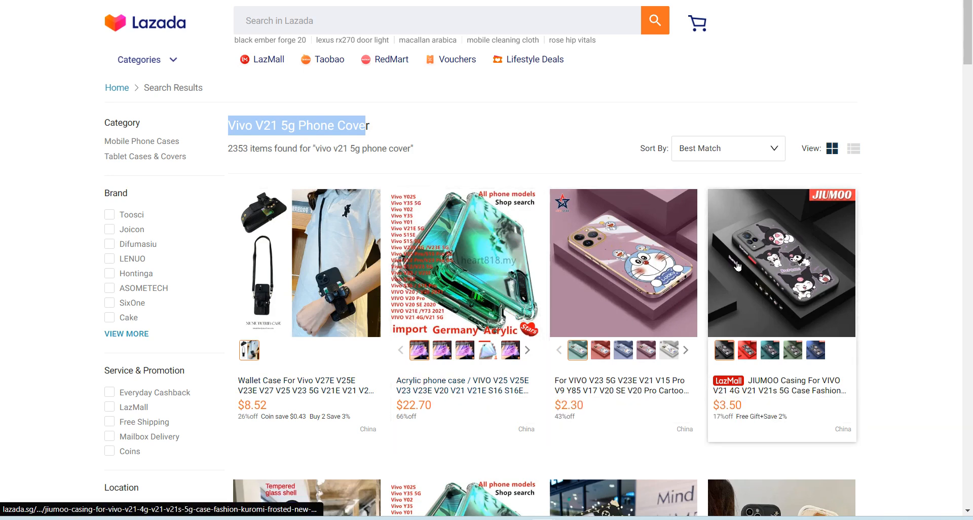
{"action": "scroll", "scroll_direction": "down", "scroll_amount": 3}
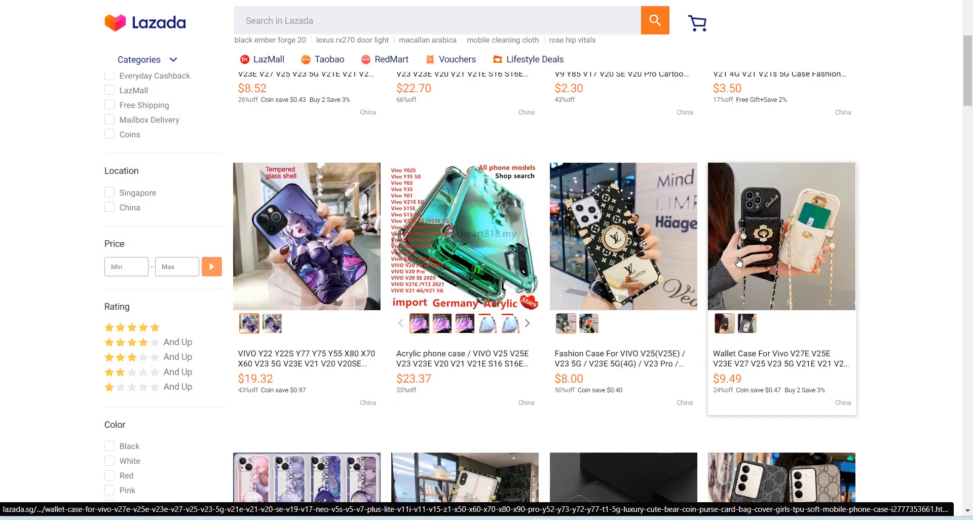
{"action": "scroll", "scroll_direction": "down", "scroll_amount": 3}
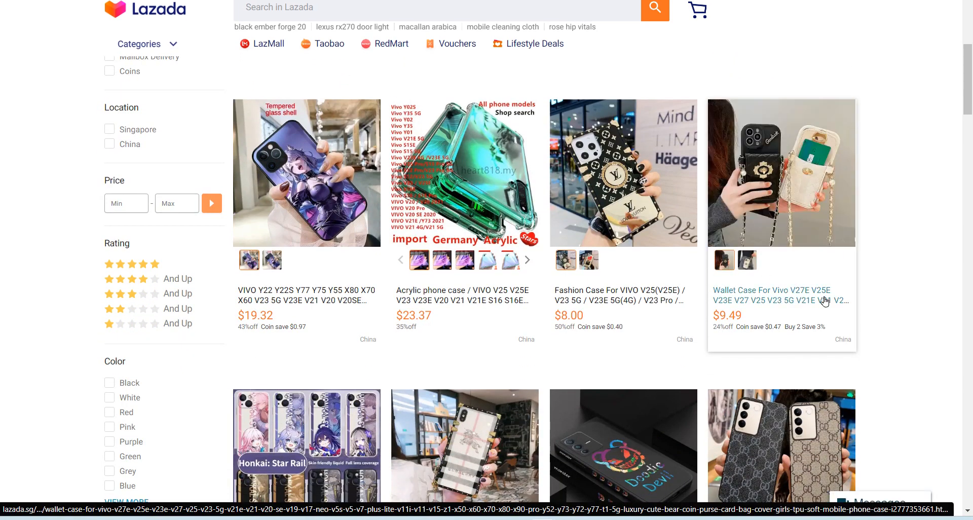
{"action": "scroll", "scroll_direction": "down", "scroll_amount": 3}
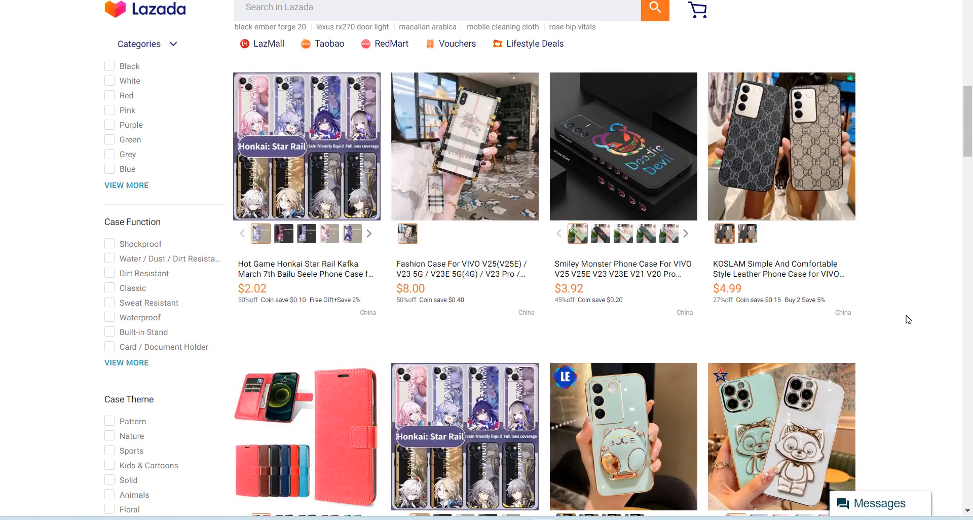
{"action": "scroll", "scroll_direction": "down", "scroll_amount": 3}
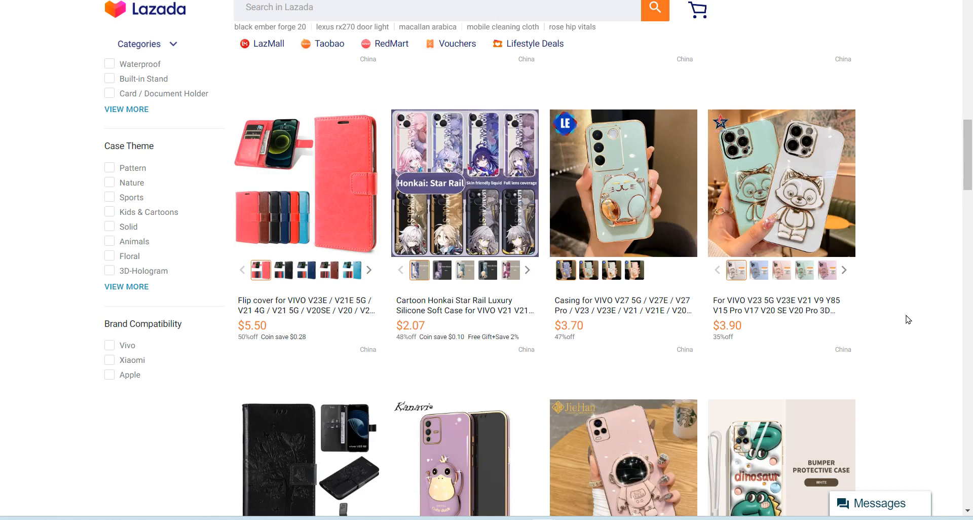
{"action": "scroll", "scroll_direction": "down", "scroll_amount": 3}
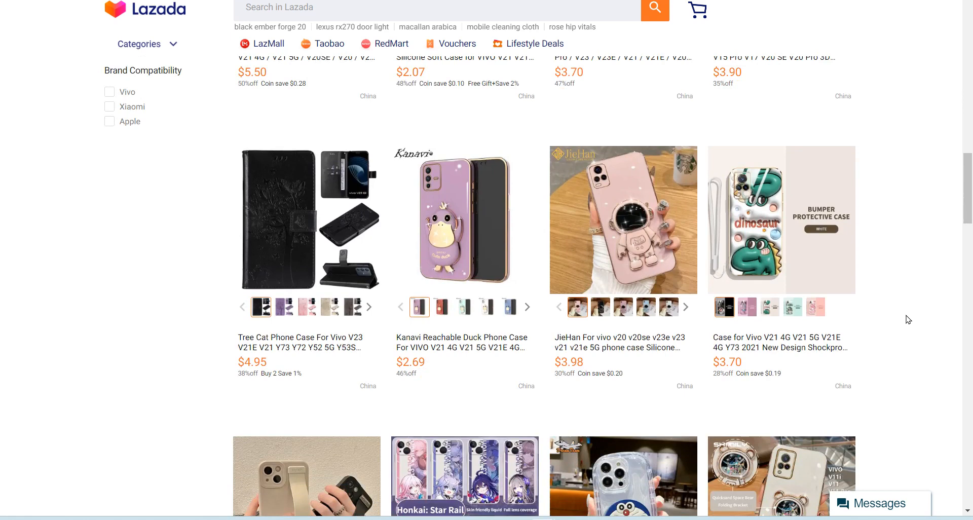
{"action": "scroll", "scroll_direction": "down", "scroll_amount": 3}
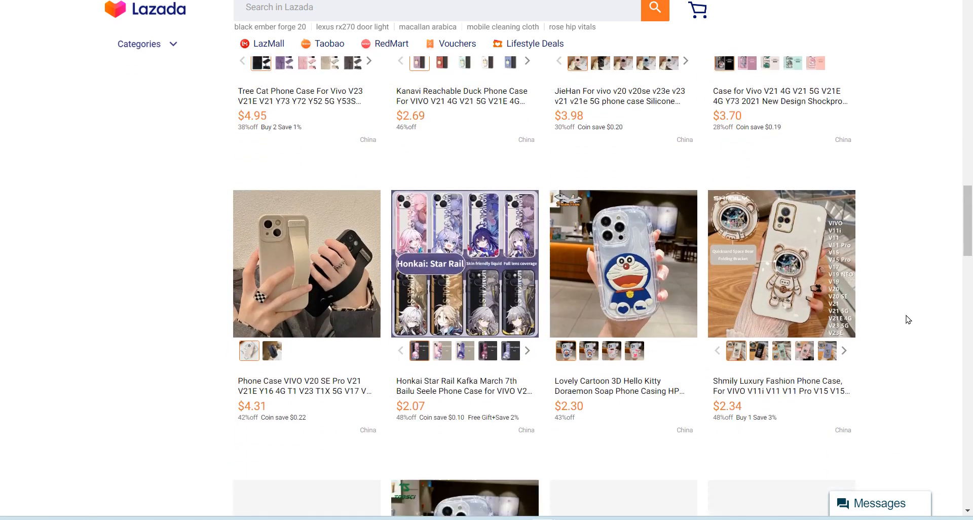
{"action": "scroll", "scroll_direction": "down", "scroll_amount": 3}
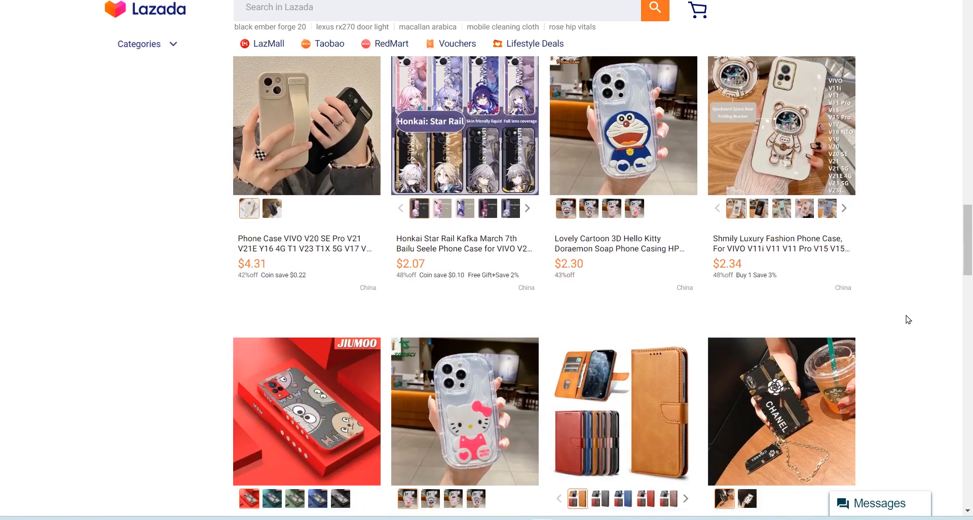
{"action": "scroll", "scroll_direction": "down", "scroll_amount": 3}
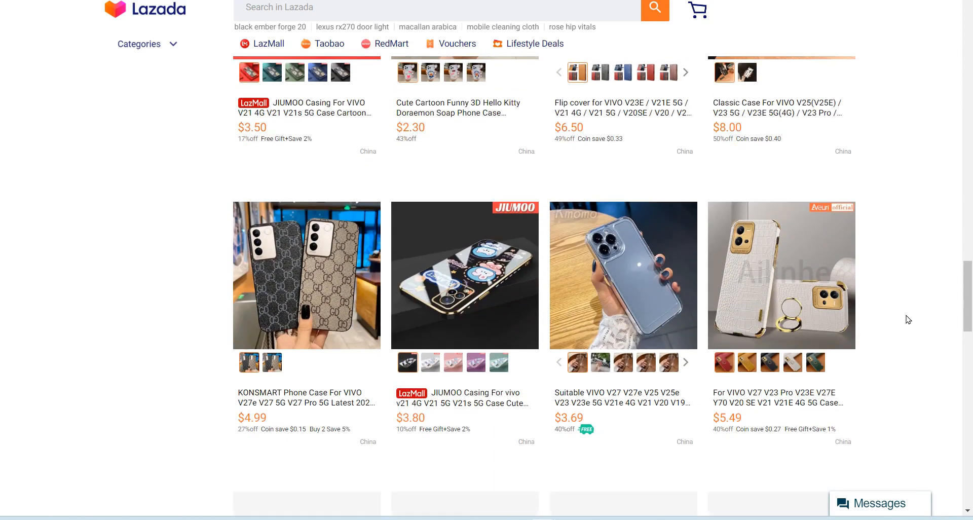
{"action": "scroll", "scroll_direction": "down", "scroll_amount": 3}
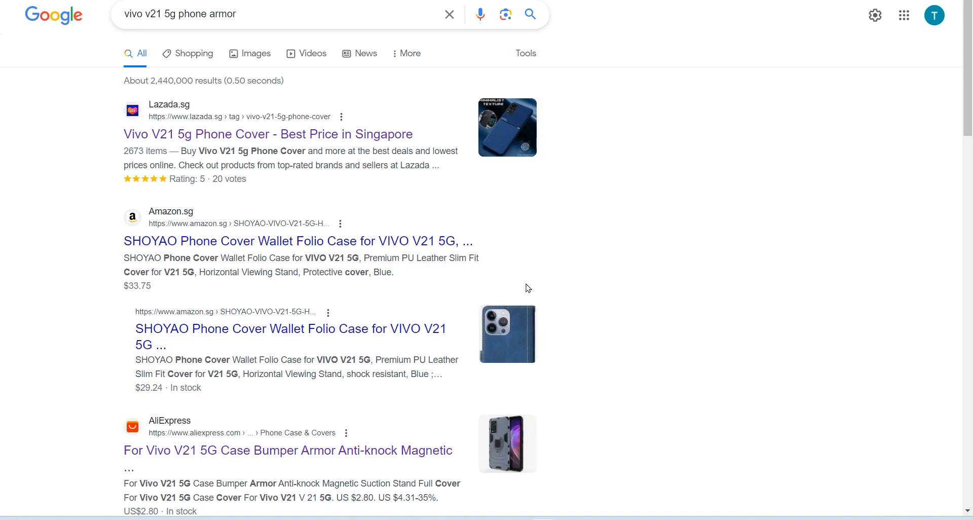
Scroll down the Google results for vivo v21 5g phone armor
{"action": "scroll", "scroll_direction": "down", "scroll_amount": 3}
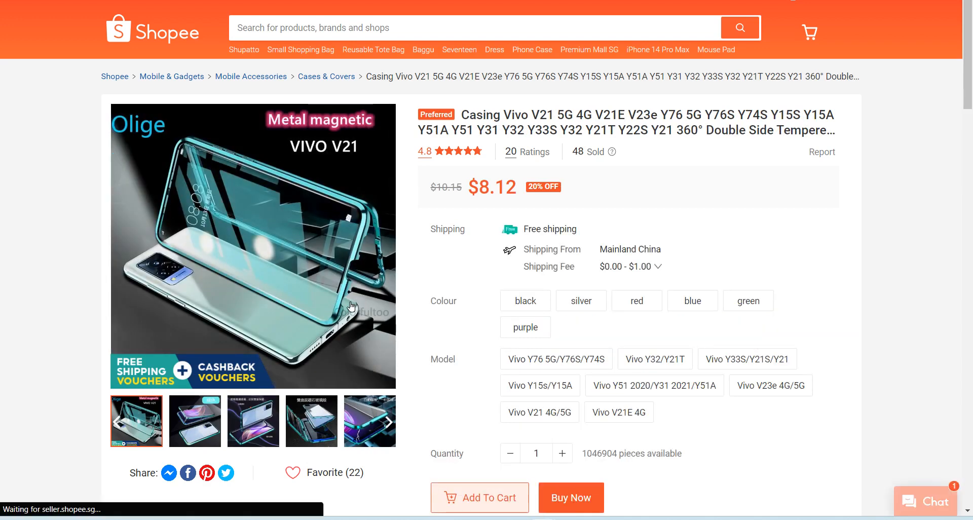
Browse the Shopee magnetic case's photos, then scroll through its specs, description and 4.8-star reviews
{"action": "left_click", "coordinate": [195, 421]}
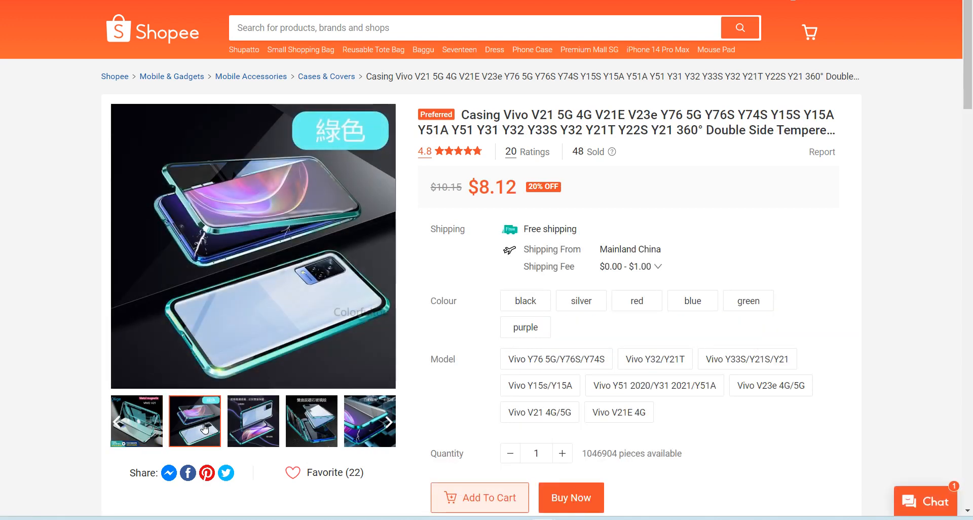
{"action": "left_click", "coordinate": [311, 420]}
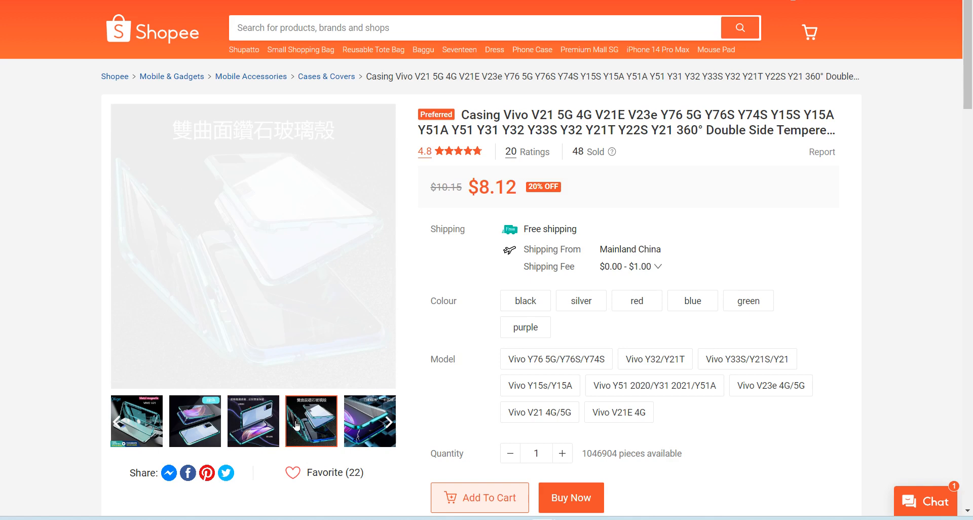
{"action": "left_click", "coordinate": [369, 421]}
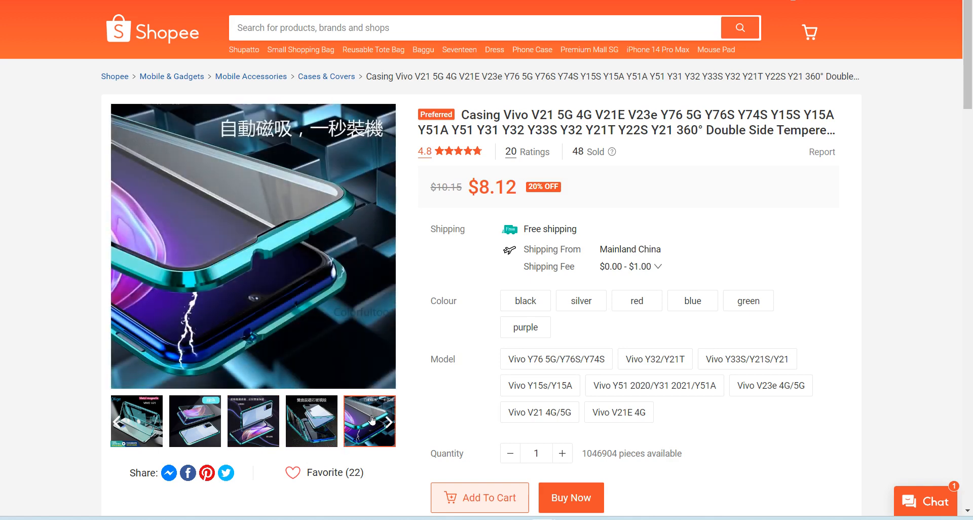
{"action": "scroll", "scroll_direction": "down", "scroll_amount": 3}
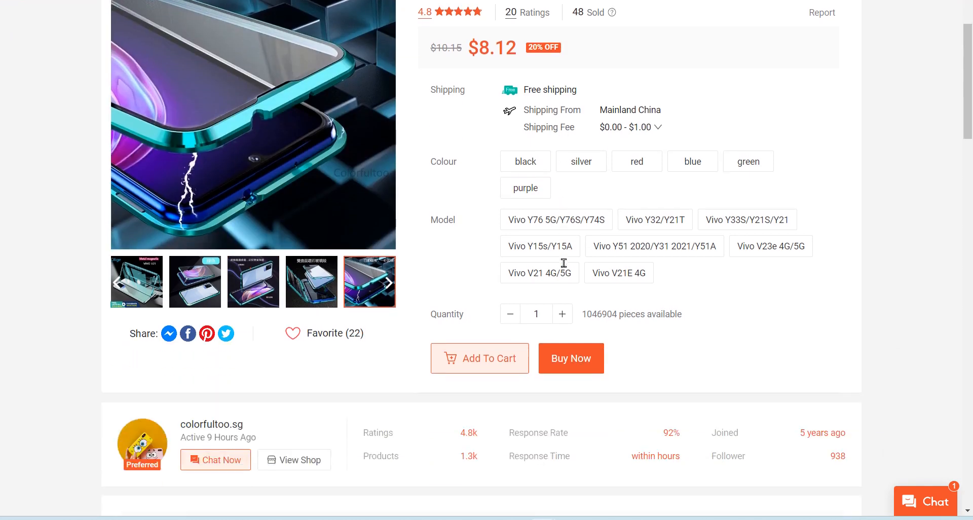
{"action": "scroll", "scroll_direction": "down", "scroll_amount": 3}
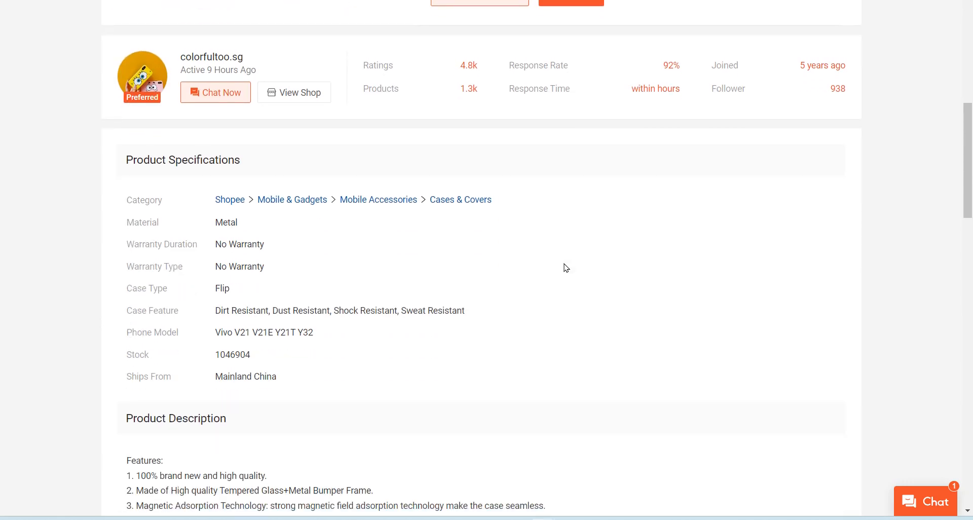
{"action": "scroll", "scroll_direction": "down", "scroll_amount": 3}
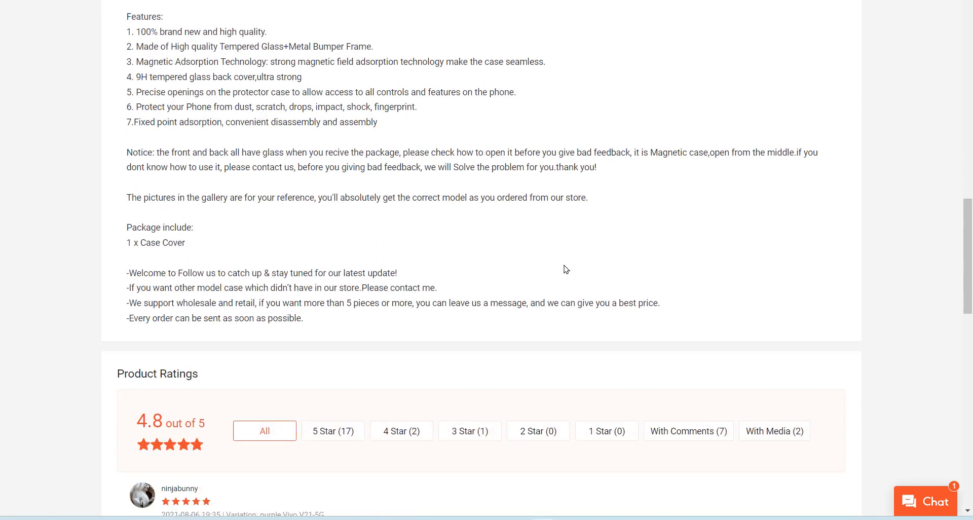
{"action": "scroll", "scroll_direction": "down", "scroll_amount": 3}
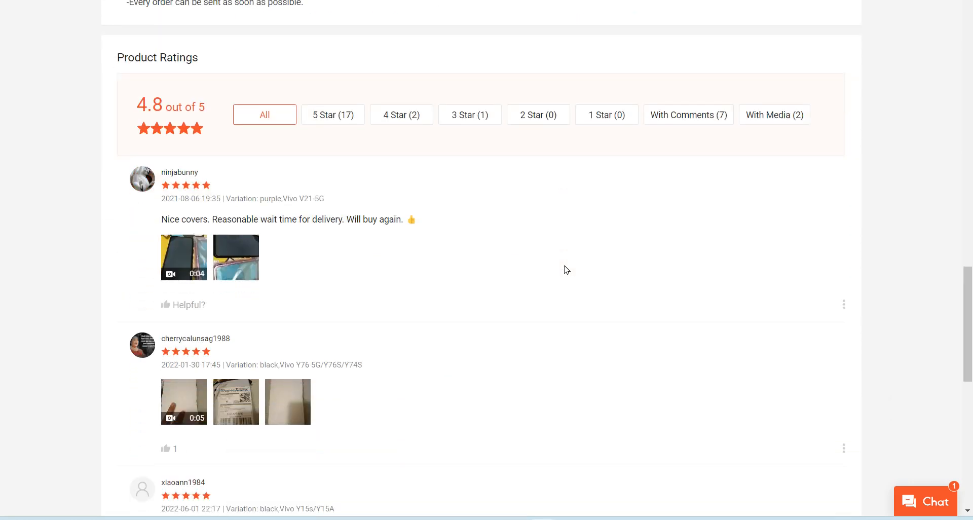
{"action": "scroll", "scroll_direction": "down", "scroll_amount": 3}
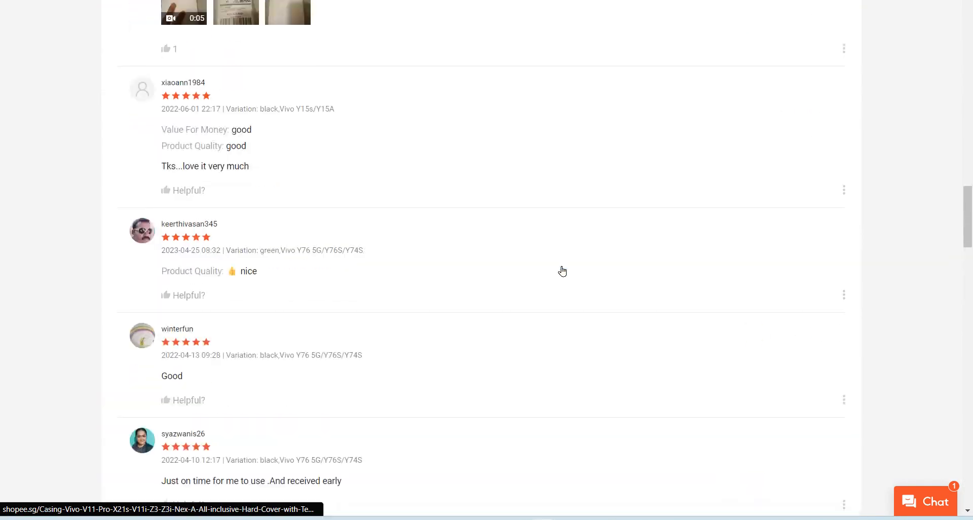
{"action": "scroll", "scroll_direction": "up", "scroll_amount": 3}
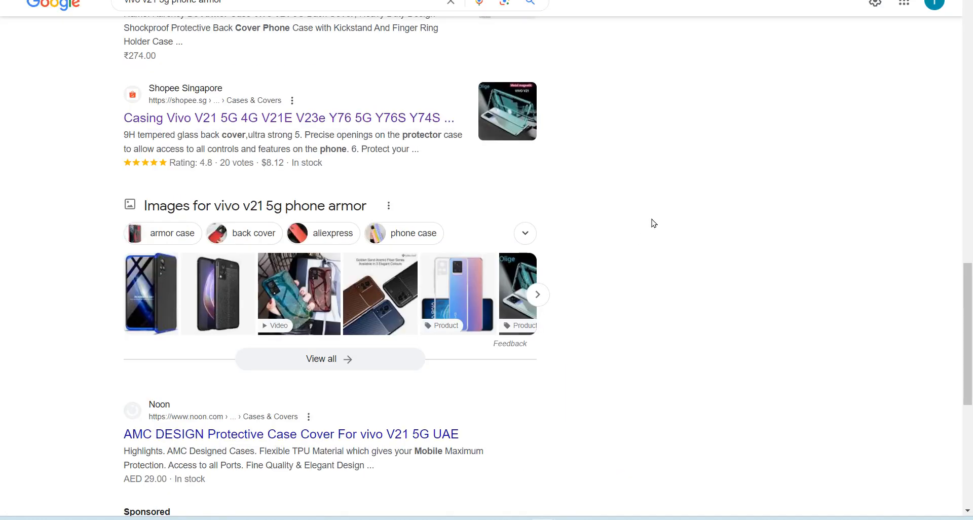
Scroll the 'vivo v21 5g armor' results and open the Toni Armor case, then the Flipkart DOTCASE back cover
{"action": "scroll", "scroll_direction": "down", "scroll_amount": 3}
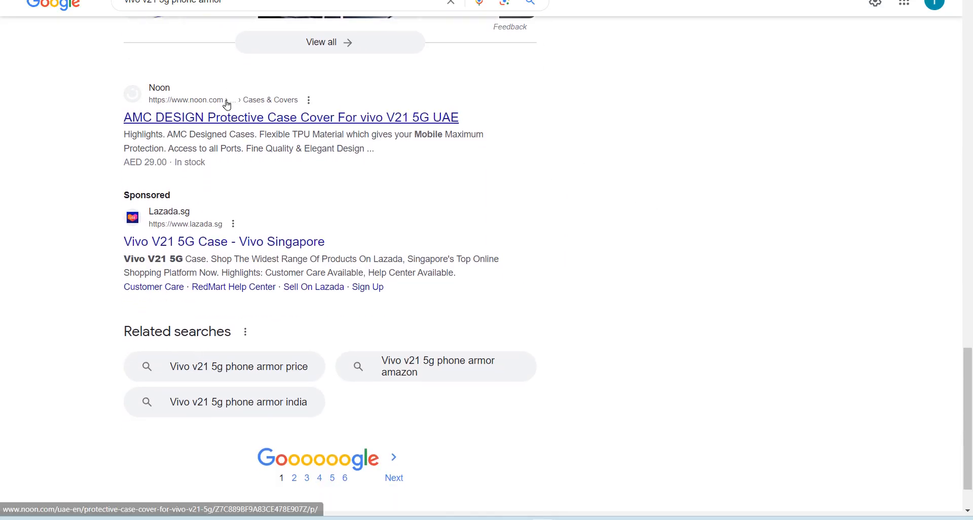
{"action": "scroll", "scroll_direction": "down", "scroll_amount": 3}
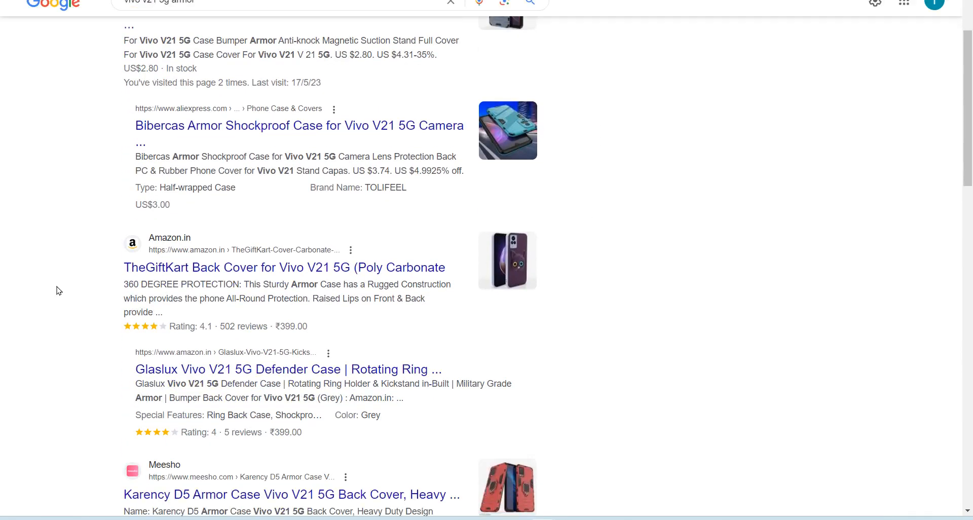
{"action": "scroll", "scroll_direction": "down", "scroll_amount": 3}
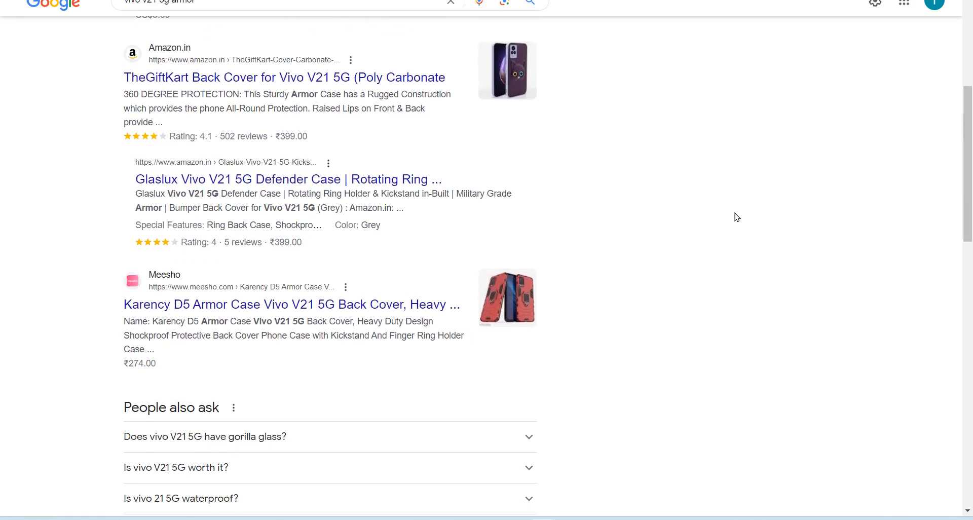
{"action": "scroll", "scroll_direction": "down", "scroll_amount": 3}
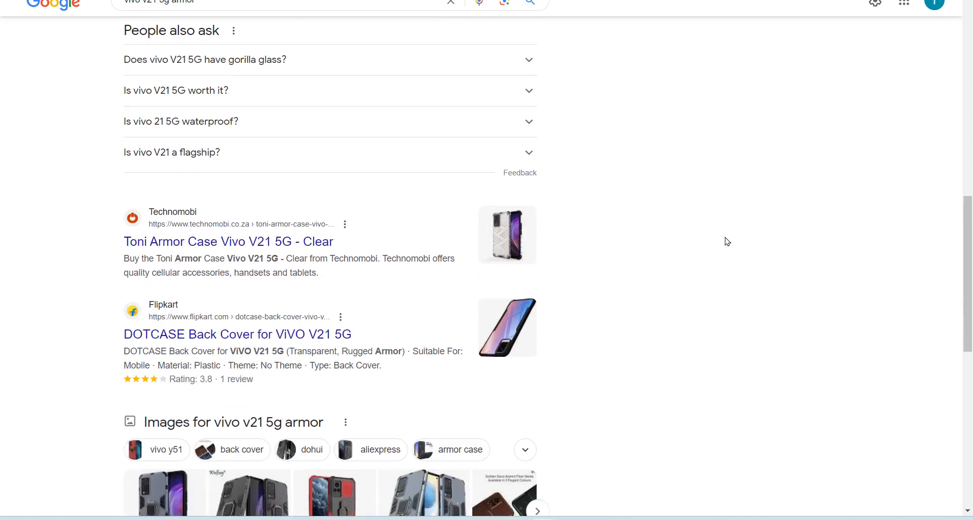
{"action": "scroll", "scroll_direction": "down", "scroll_amount": 3}
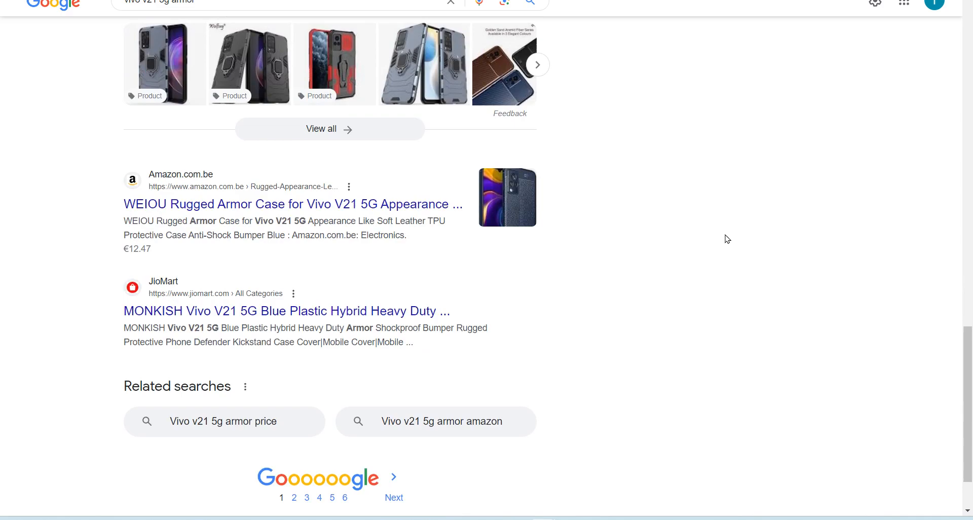
{"action": "scroll", "scroll_direction": "down", "scroll_amount": 3}
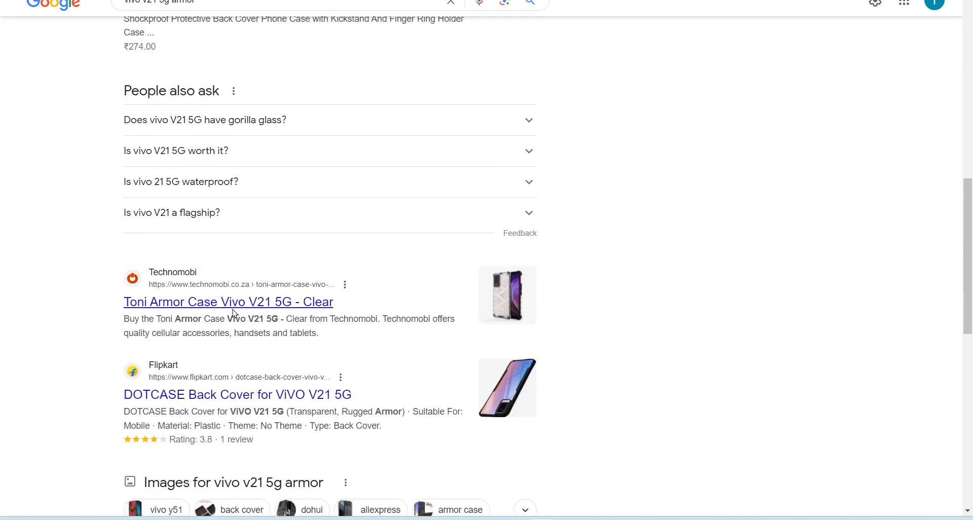
{"action": "left_click", "coordinate": [228, 302]}
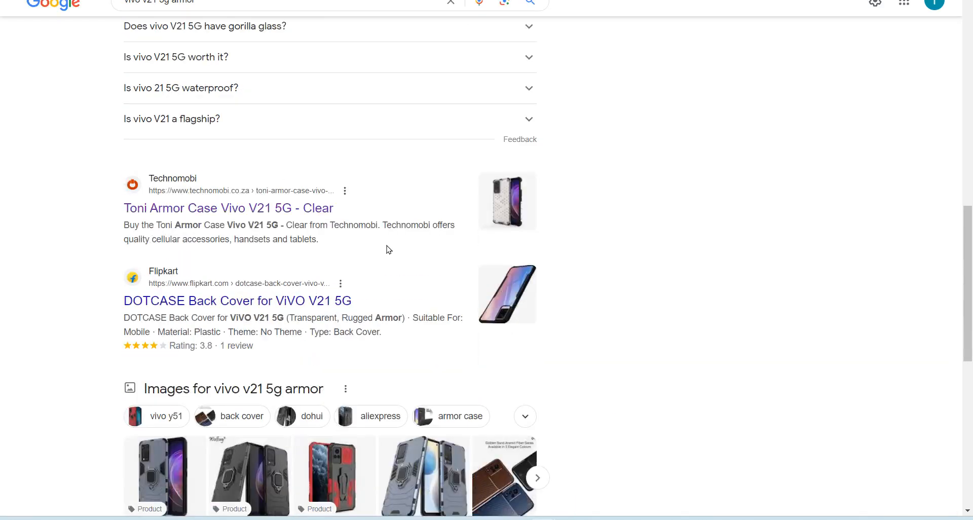
{"action": "left_click", "coordinate": [237, 300]}
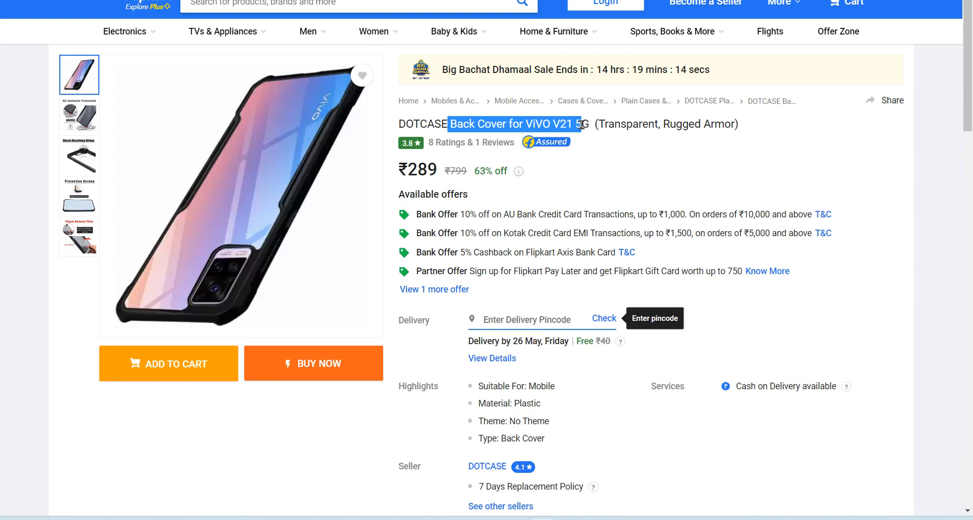
{"action": "mouse_move", "coordinate": [419, 161]}
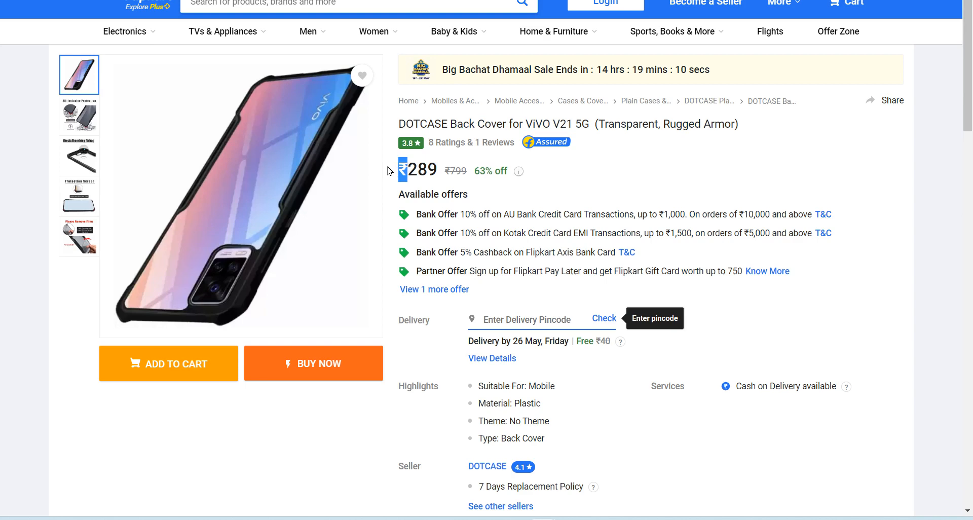
{"action": "mouse_move", "coordinate": [555, 246]}
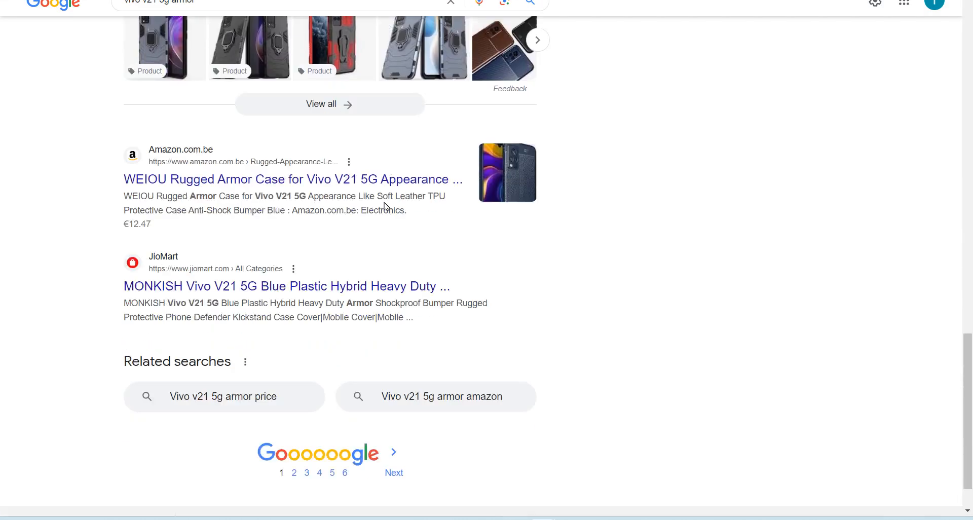
{"action": "left_click", "coordinate": [286, 285]}
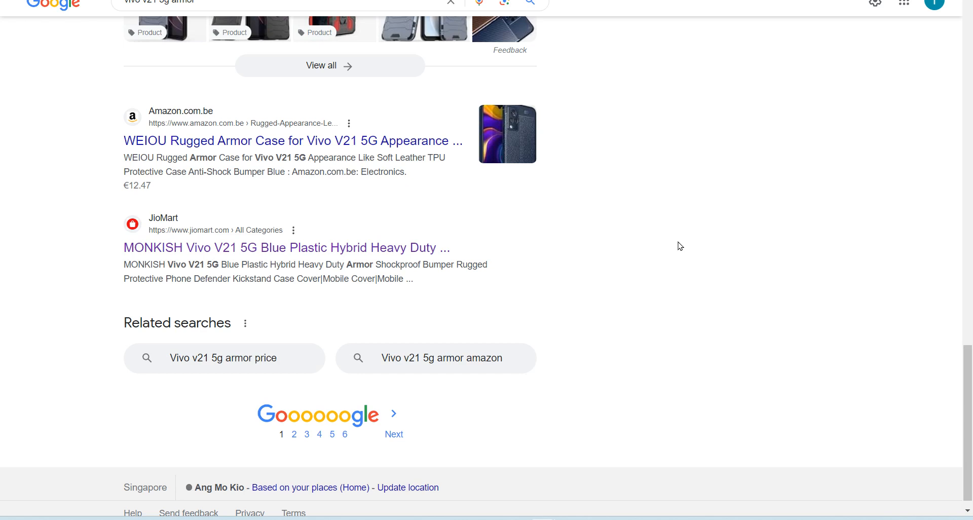
{"action": "scroll", "scroll_direction": "down", "scroll_amount": 3}
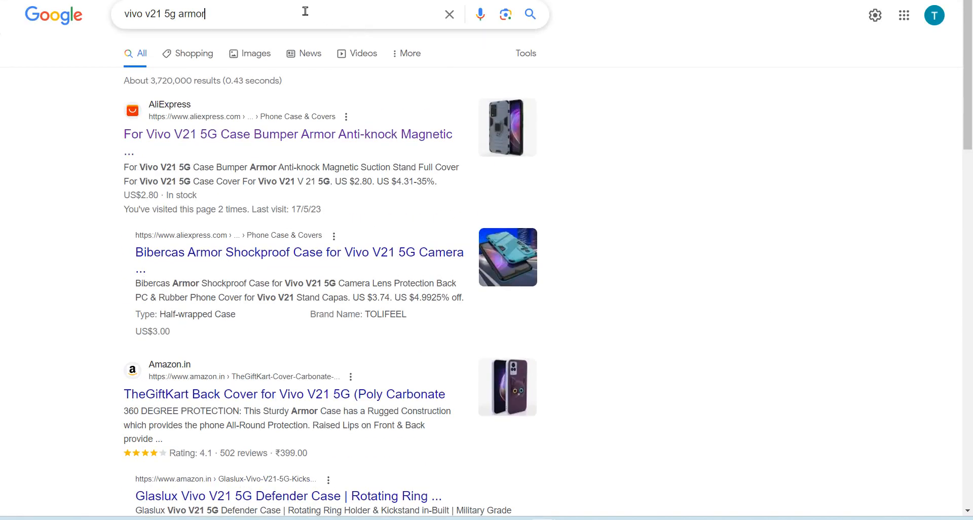
Search 'vivo v21 5g armor singapore' and open the Shopee VIVO V21 / Y72 5G stand holder case
{"action": "type", "text": "singapore"}
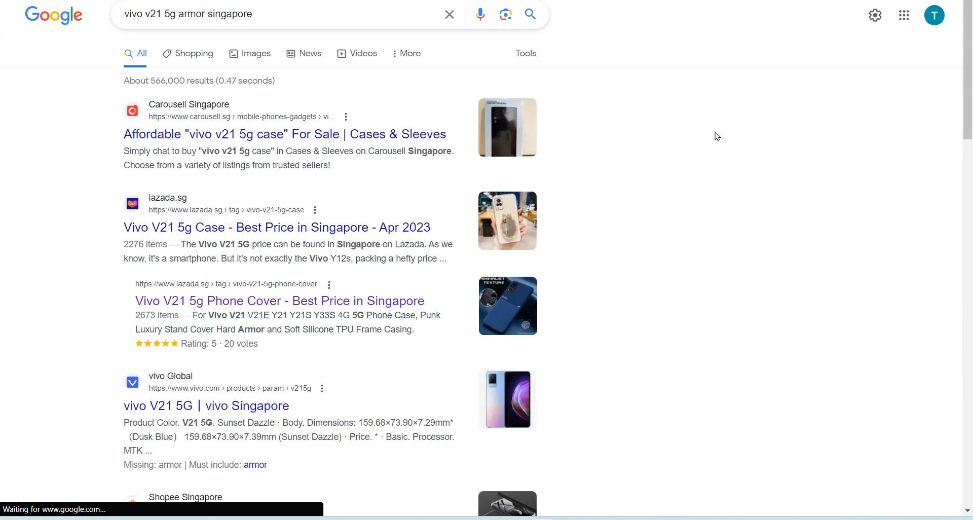
{"action": "mouse_move", "coordinate": [396, 134]}
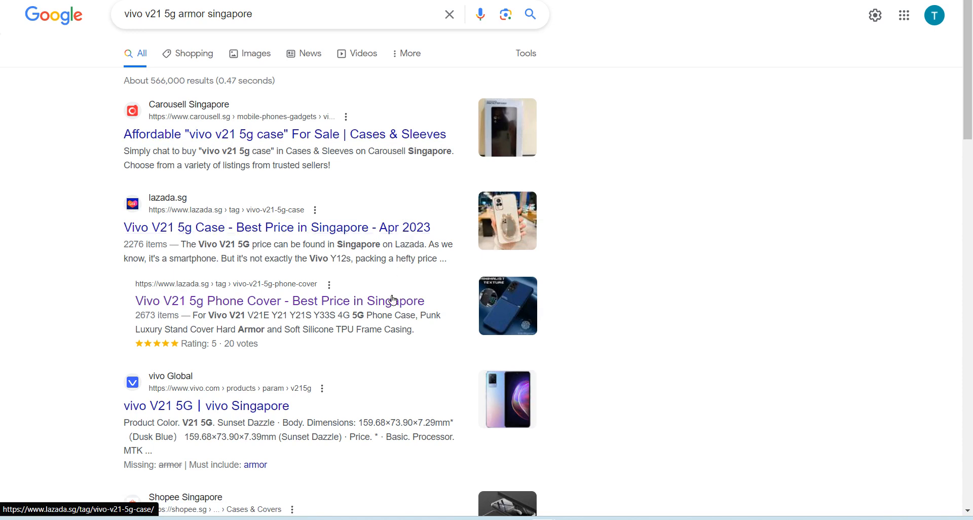
{"action": "scroll", "scroll_direction": "down", "scroll_amount": 3}
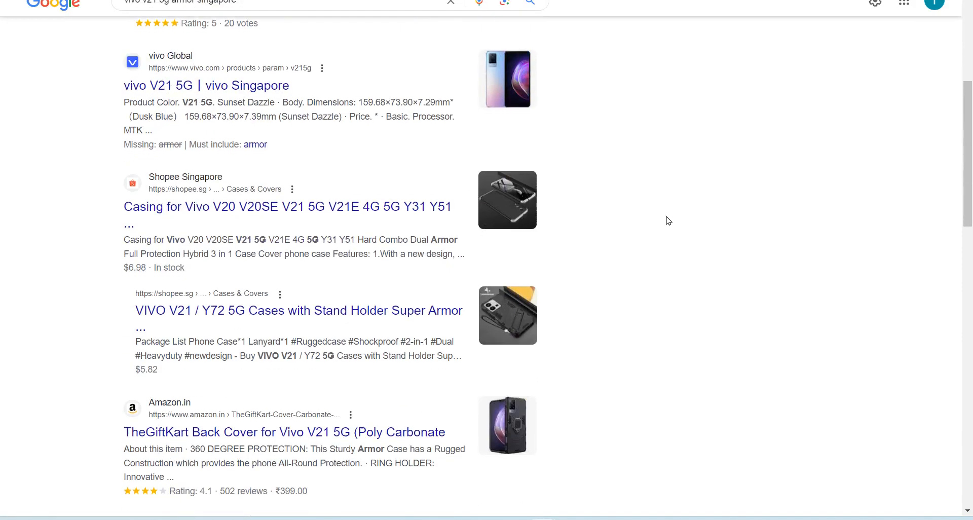
{"action": "scroll", "scroll_direction": "down", "scroll_amount": 3}
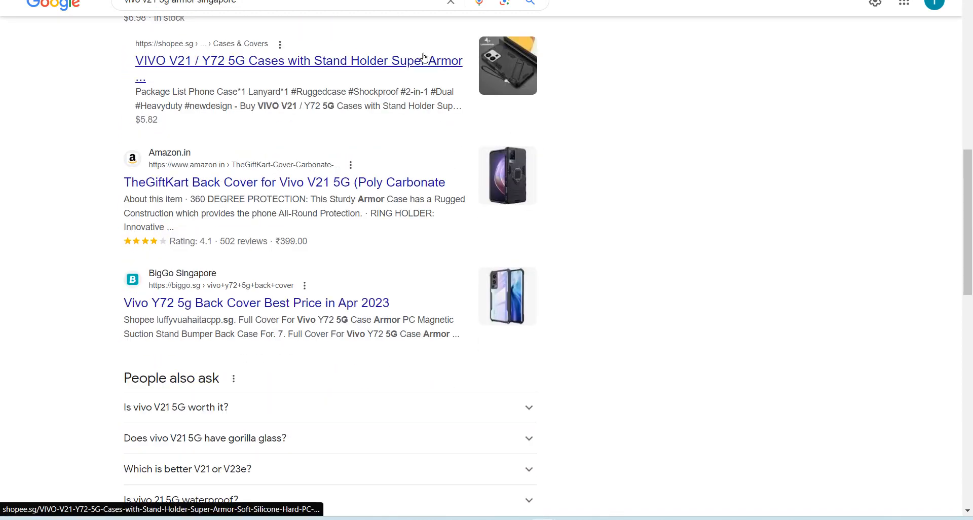
{"action": "left_click", "coordinate": [298, 60]}
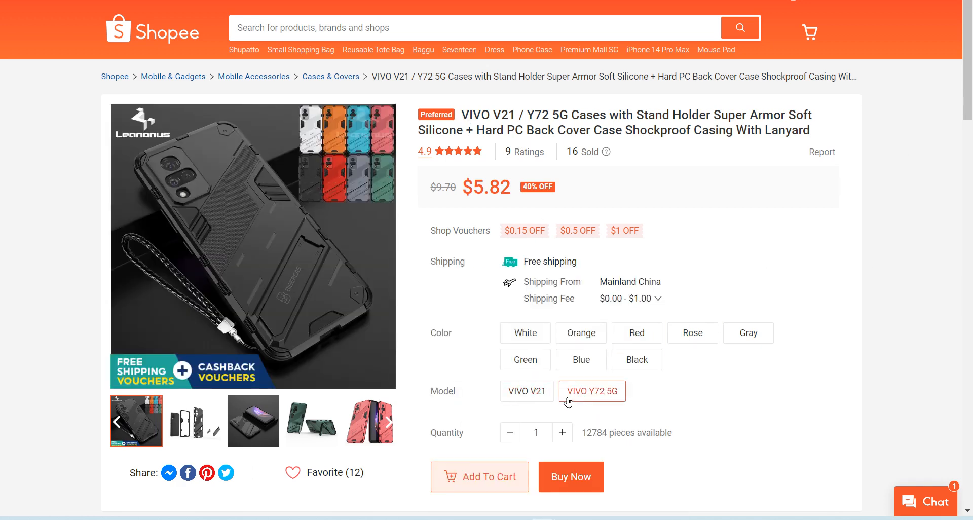
Choose the VIVO V21 model and browse the case photos: parts, pink, metal plate notice, green with stand open
{"action": "left_click", "coordinate": [526, 391]}
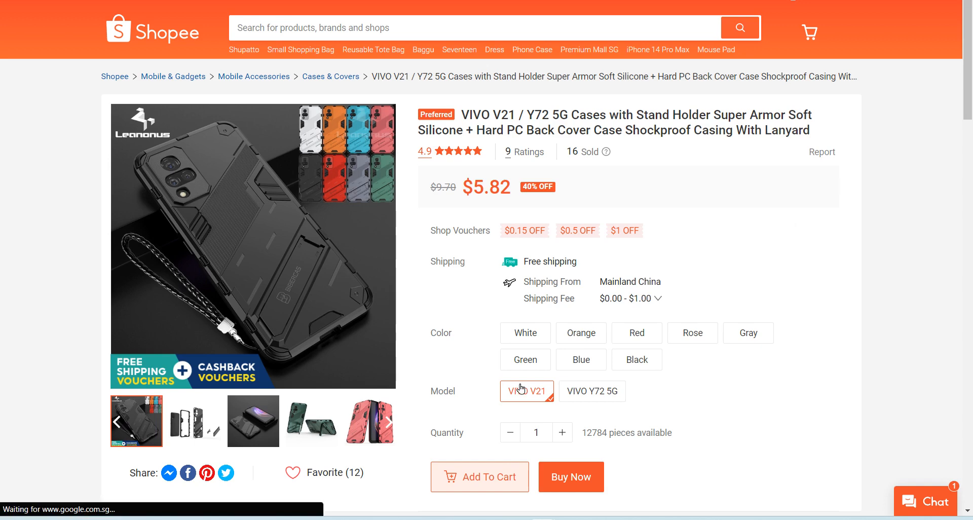
{"action": "left_click", "coordinate": [195, 420]}
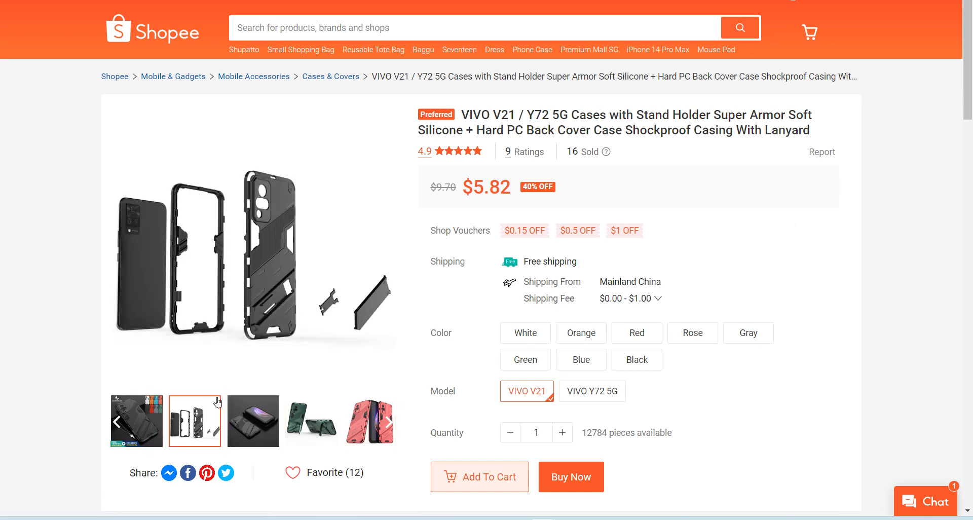
{"action": "left_click", "coordinate": [369, 421]}
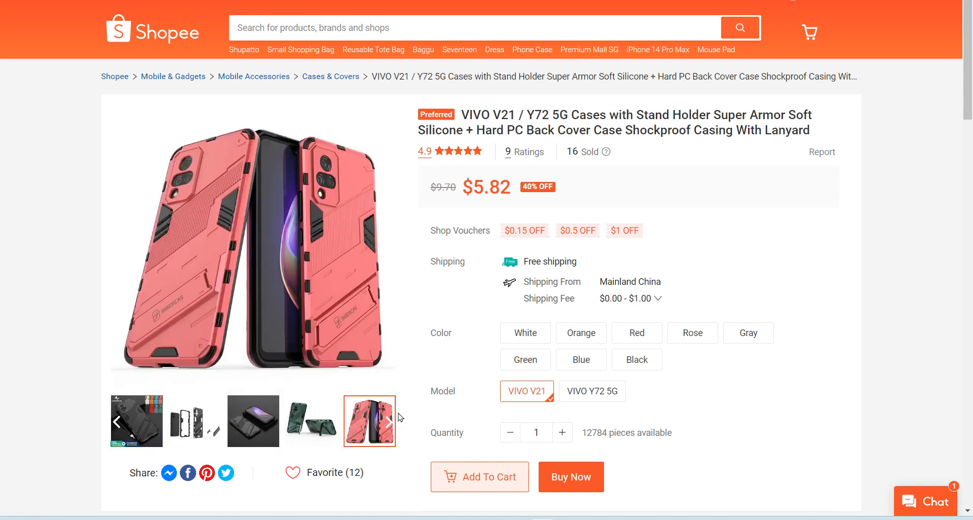
{"action": "left_click", "coordinate": [389, 422]}
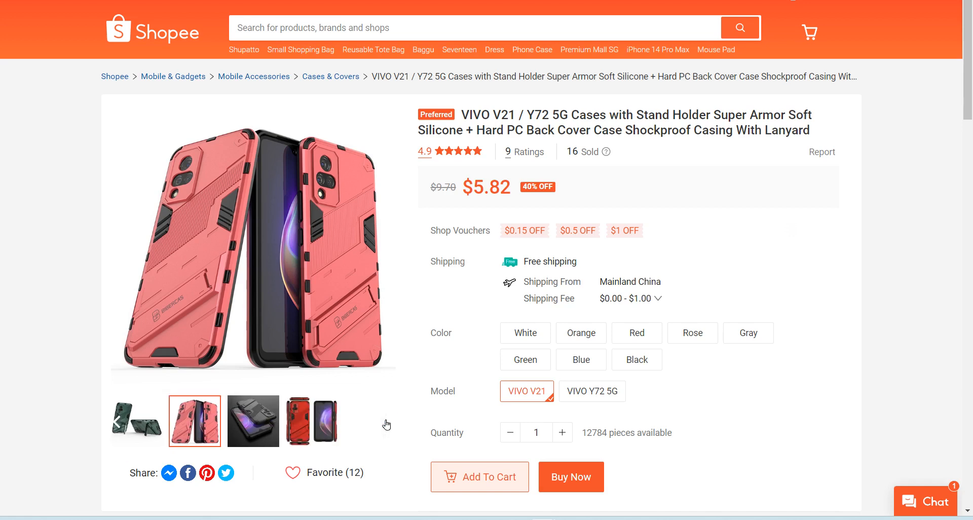
{"action": "left_click", "coordinate": [312, 420]}
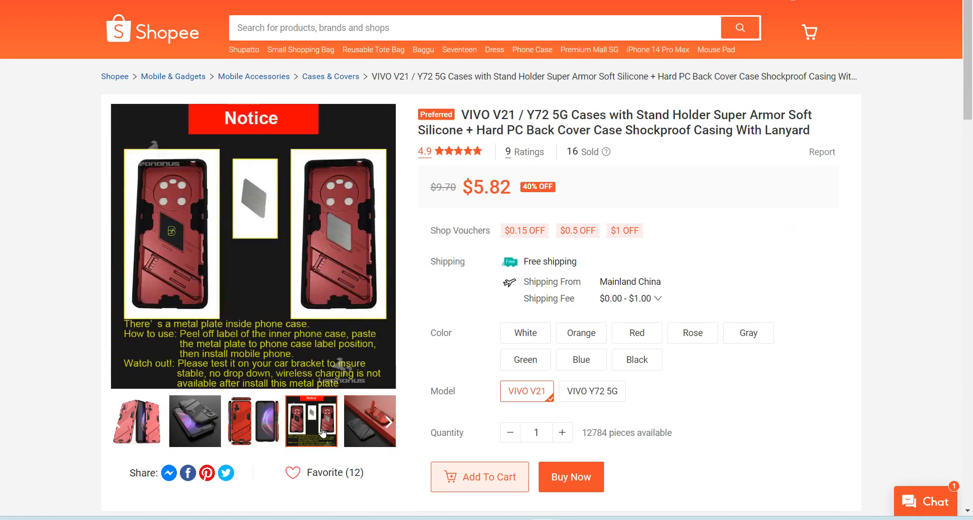
{"action": "left_click", "coordinate": [369, 421]}
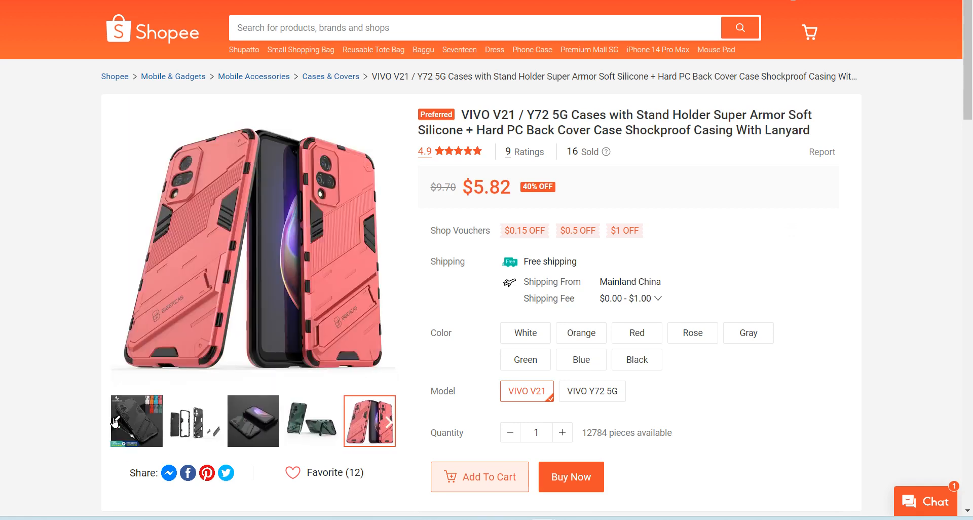
{"action": "left_click", "coordinate": [311, 421]}
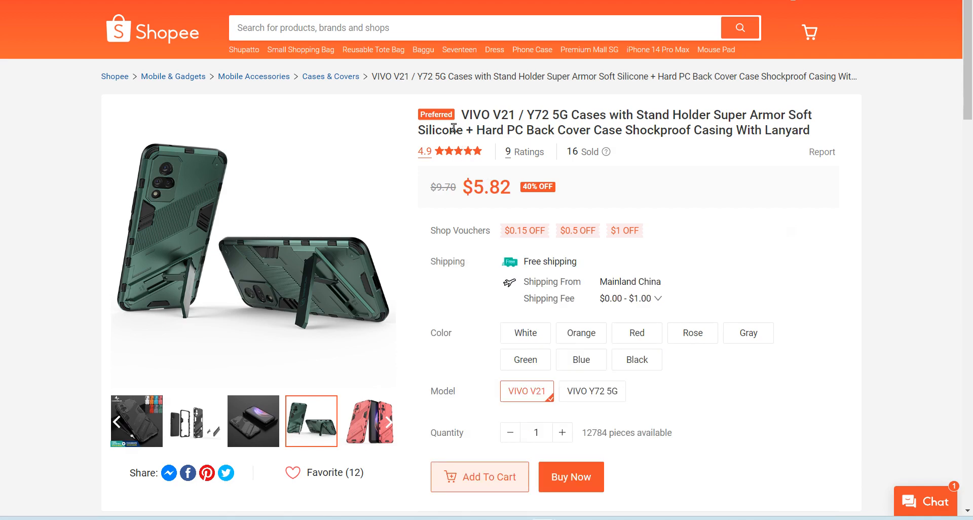
{"action": "mouse_move", "coordinate": [665, 221]}
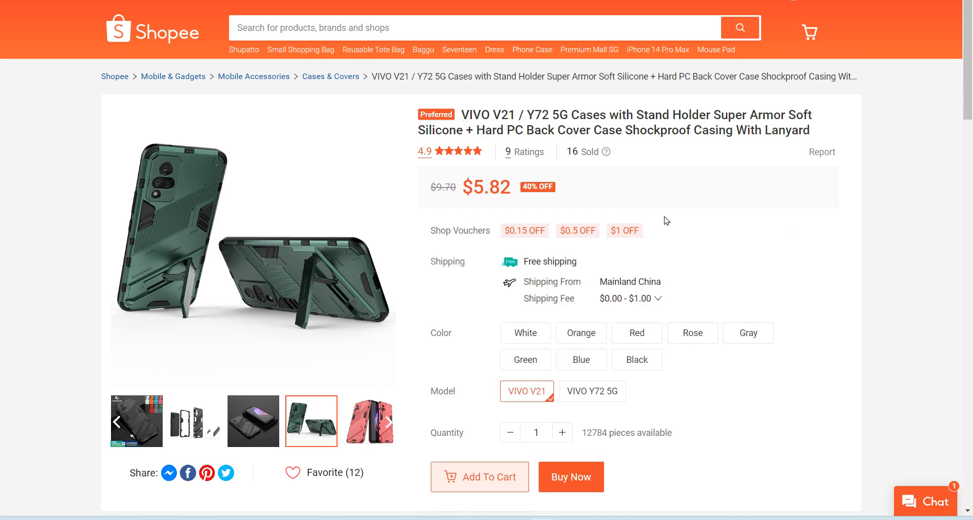
Scroll down to the product description and 4.9-star ratings
{"action": "scroll", "scroll_direction": "down", "scroll_amount": 3}
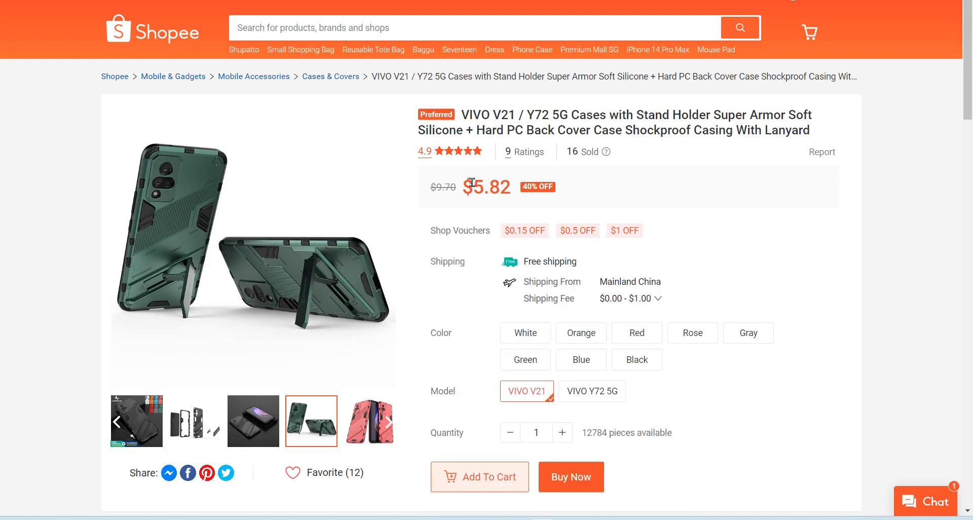
{"action": "mouse_move", "coordinate": [765, 245]}
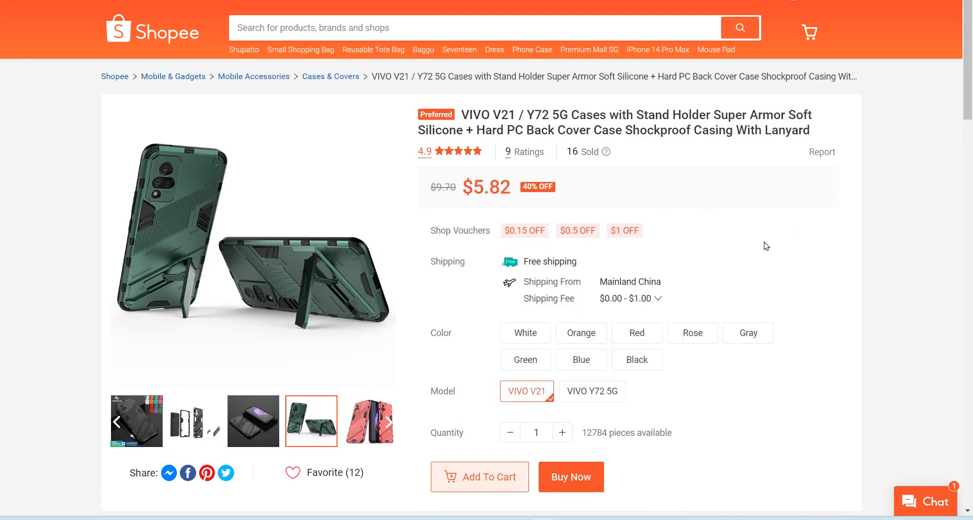
{"action": "scroll", "scroll_direction": "down", "scroll_amount": 3}
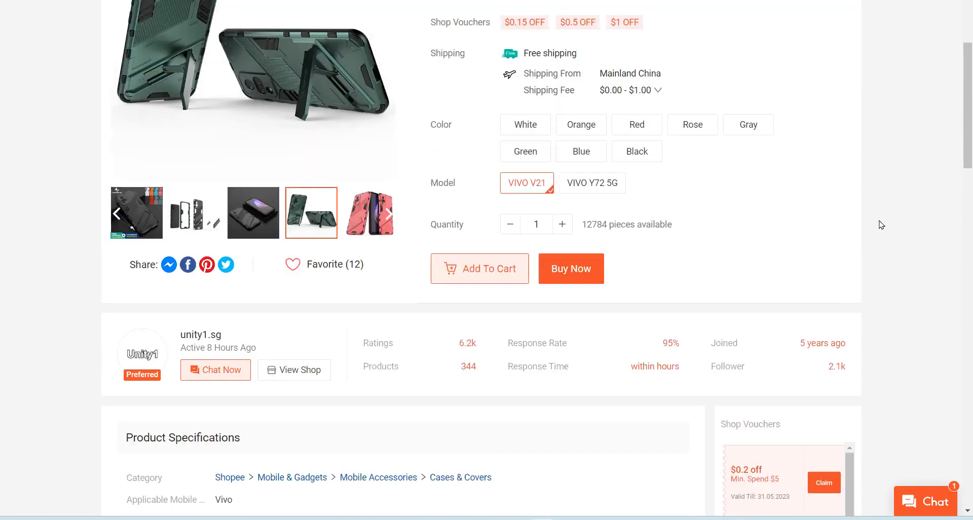
{"action": "scroll", "scroll_direction": "down", "scroll_amount": 3}
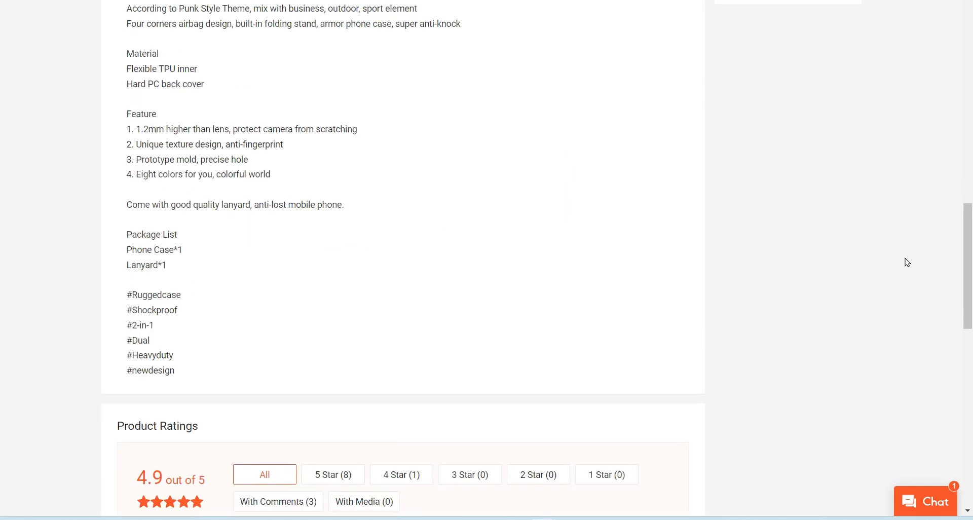